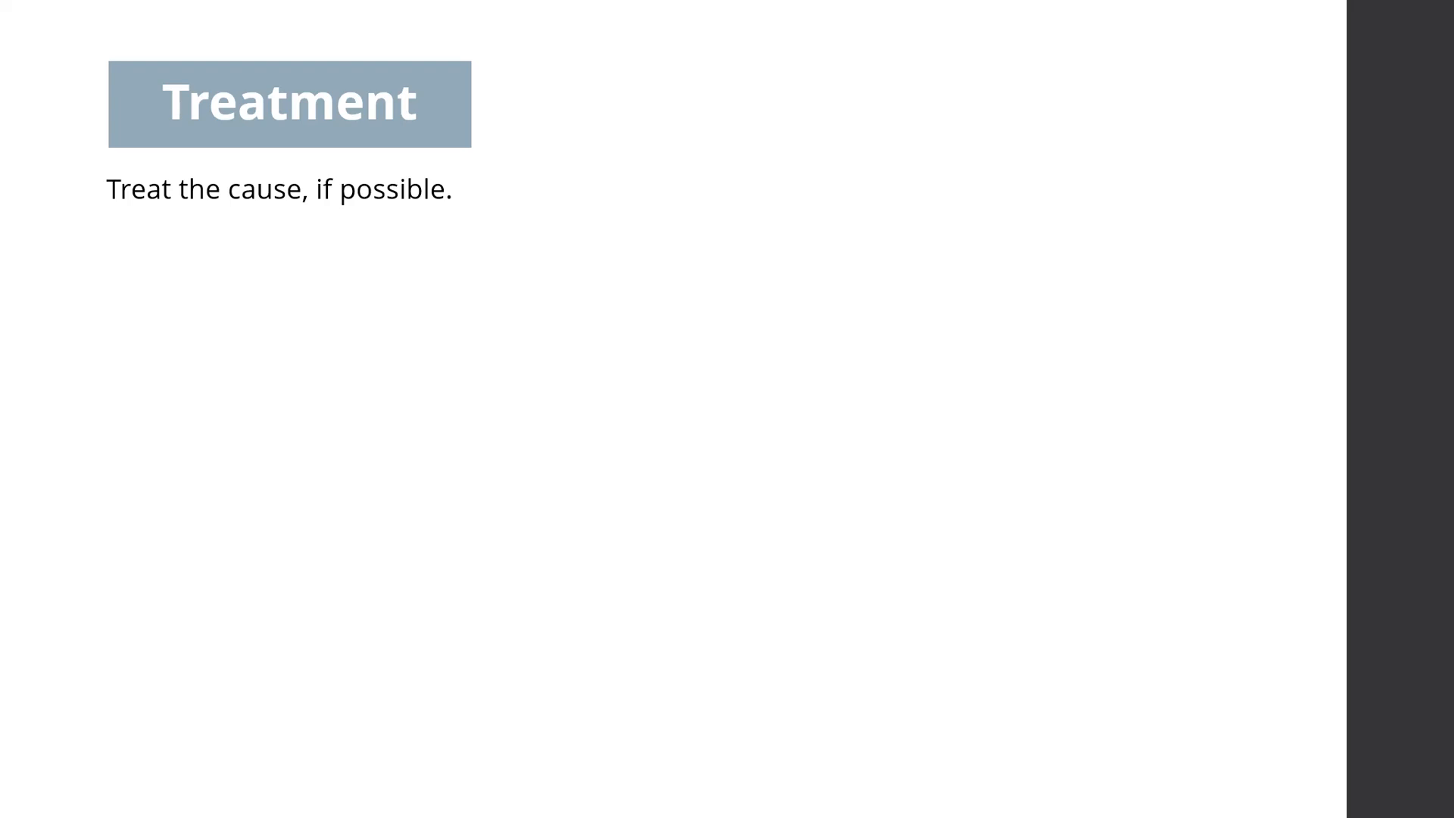
pyautogui.press('Right')
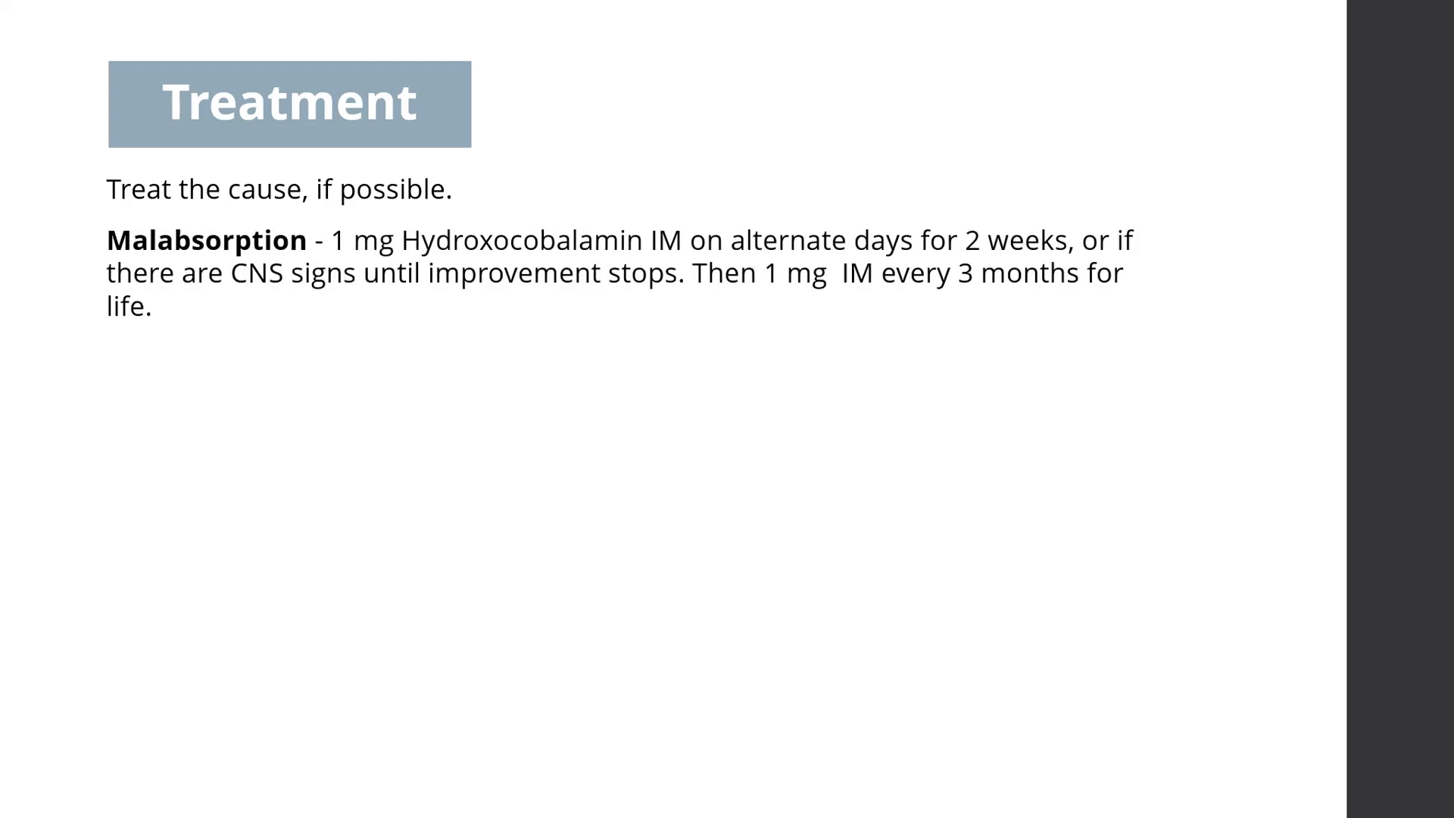